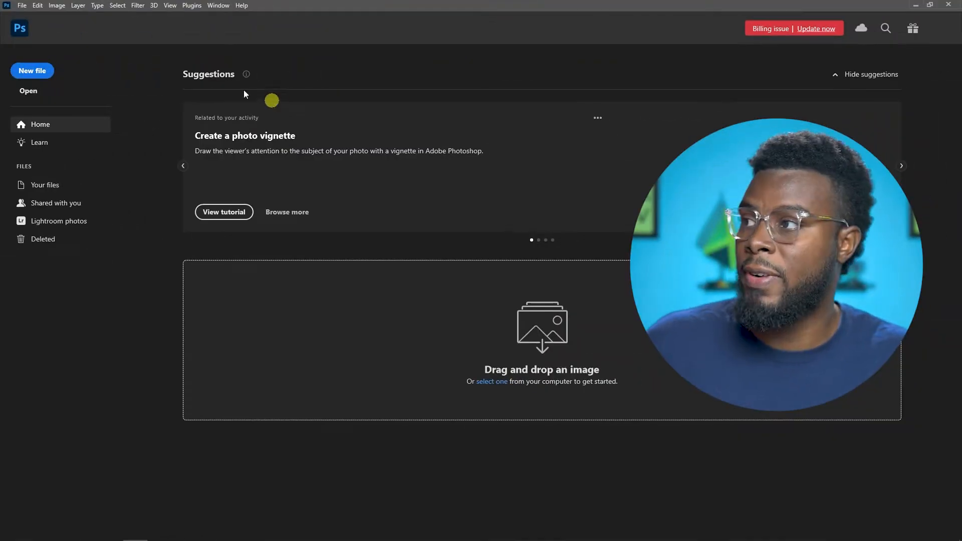
Step: Reach the PDF Presentation dialog through File > Automate
left_click(21, 5)
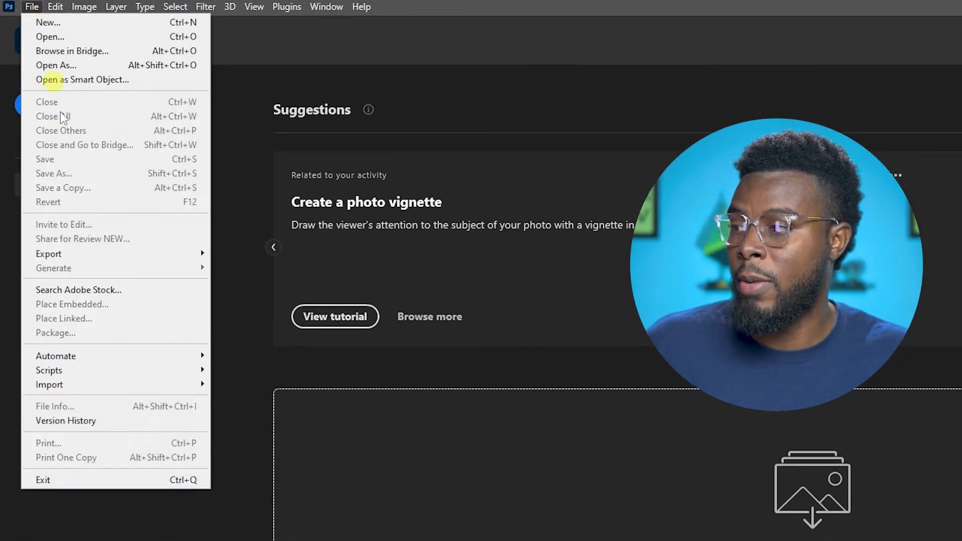
mouse_move(55, 356)
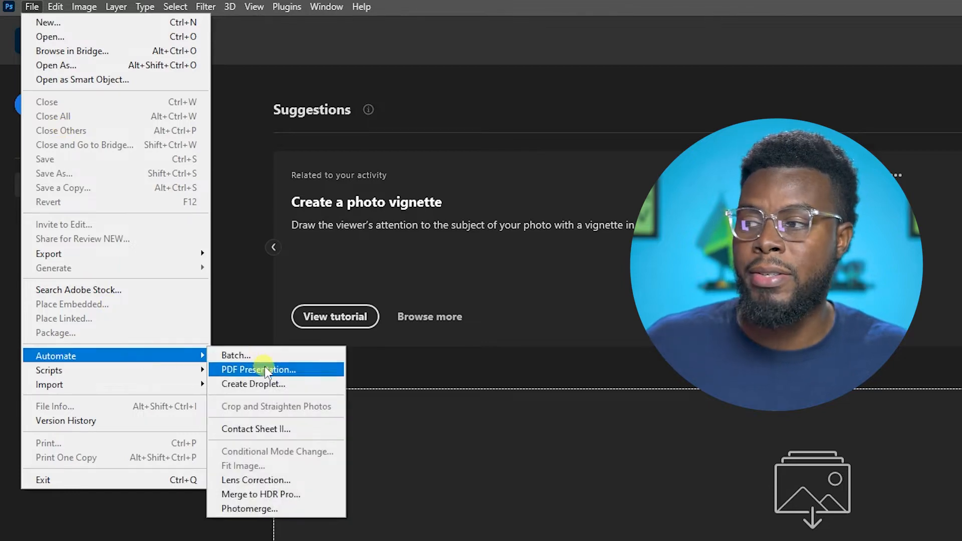
left_click(258, 369)
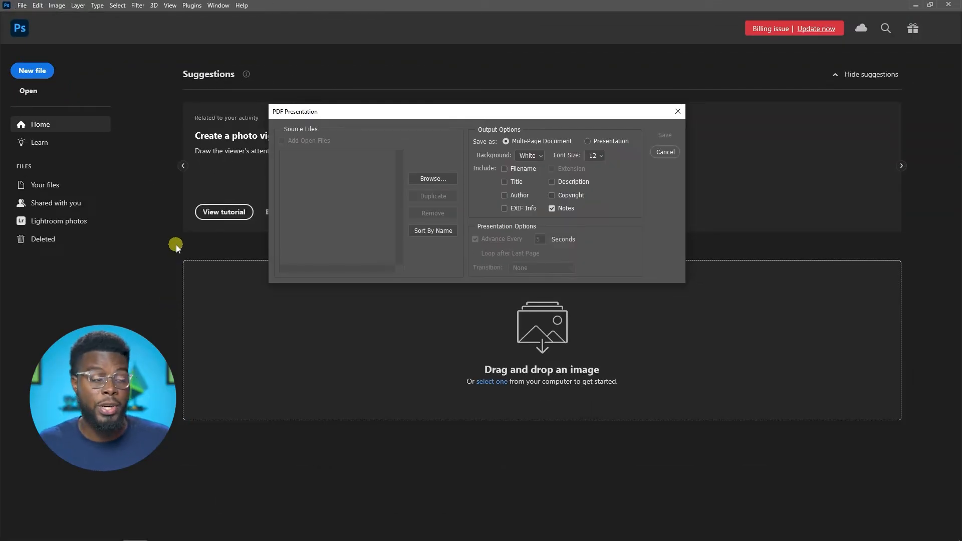
mouse_move(392, 180)
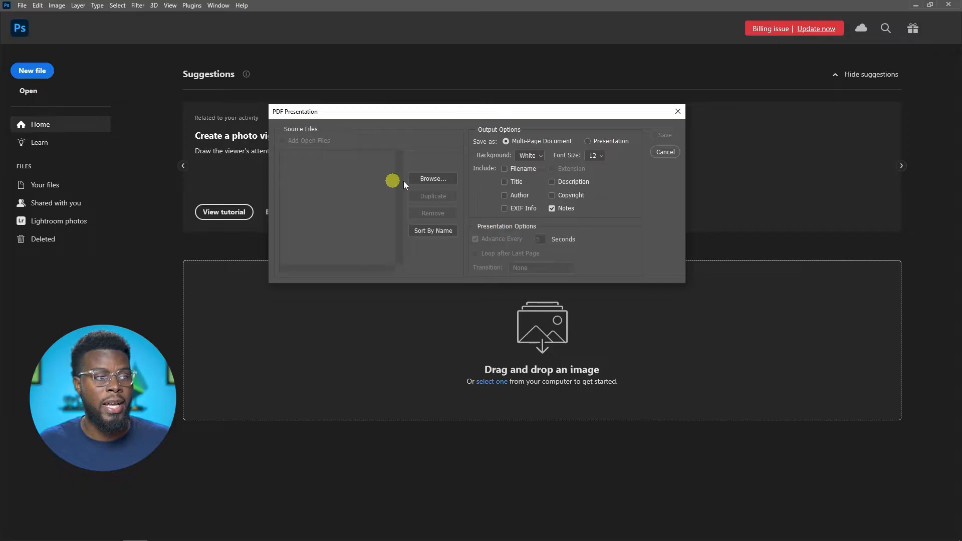
Step: Browse and add the four JPGs, LSPV PDF in Photoshop 01 to 04, as source files
left_click(432, 179)
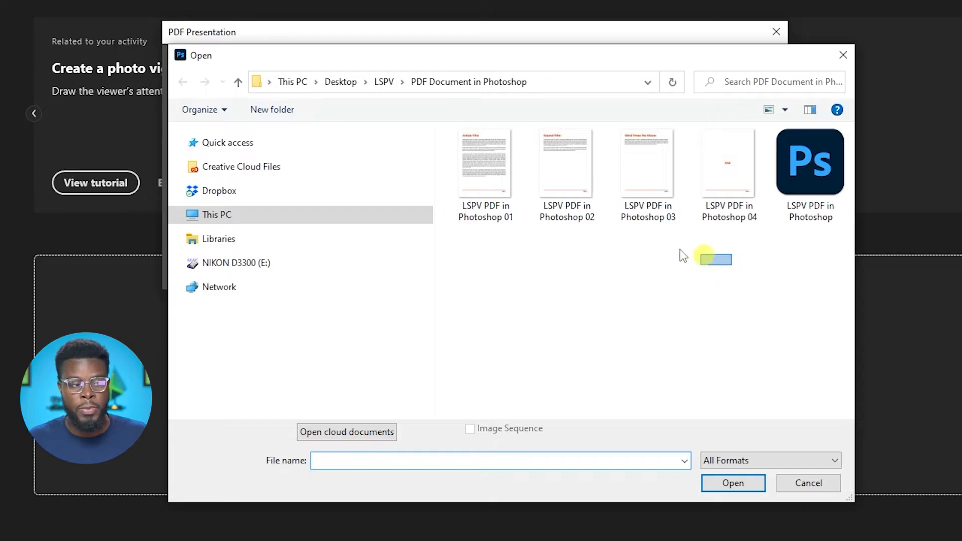
left_click(731, 483)
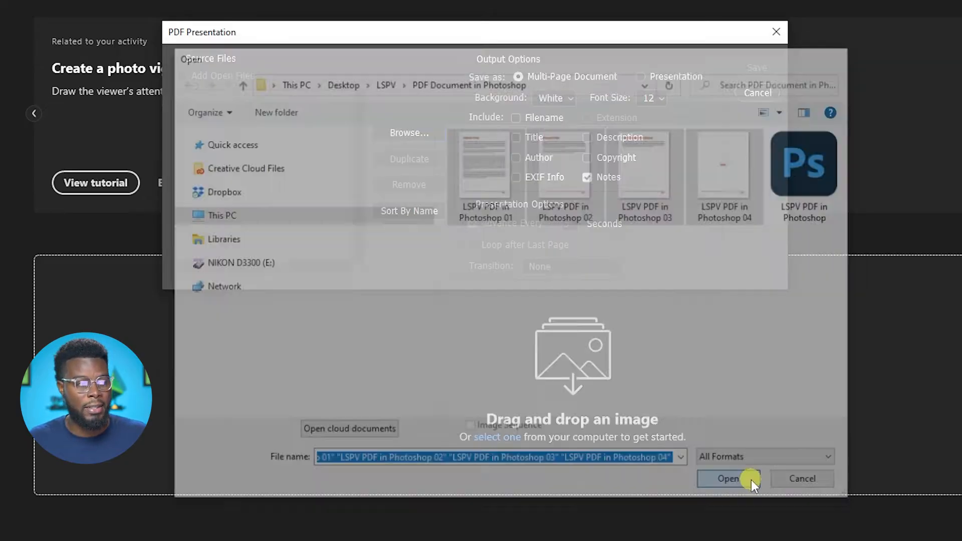
left_click(728, 479)
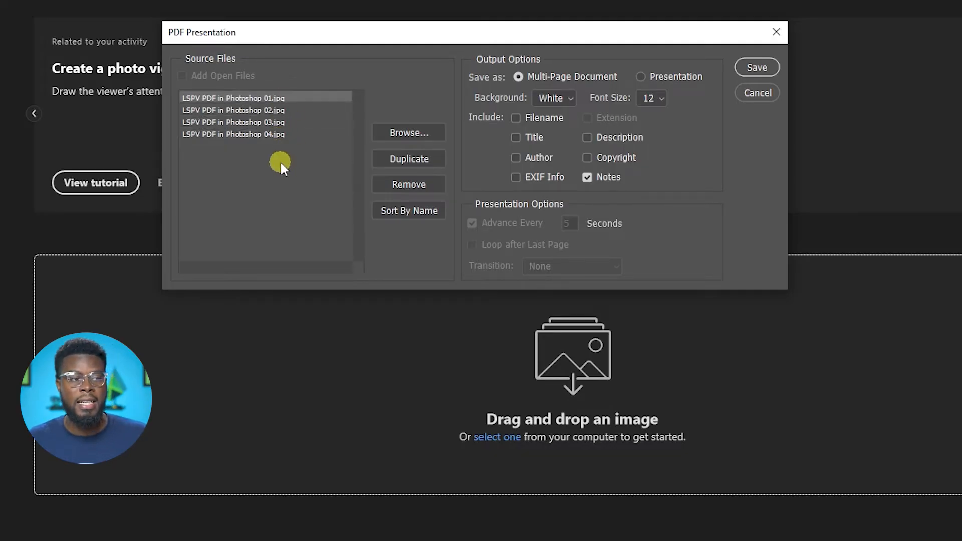
mouse_move(801, 72)
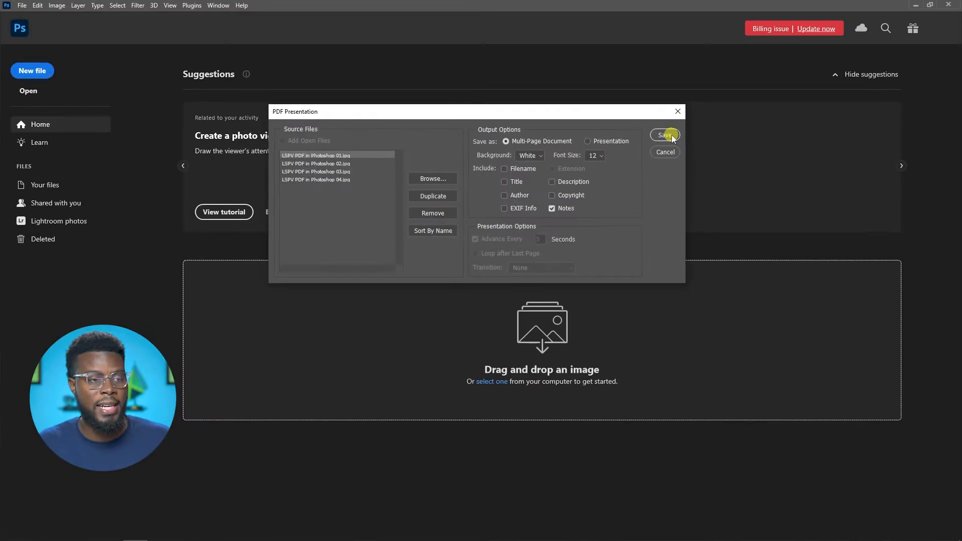
Step: Start saving and name the PDF 'LSPV PDF in Photoshop Full Document'
left_click(664, 135)
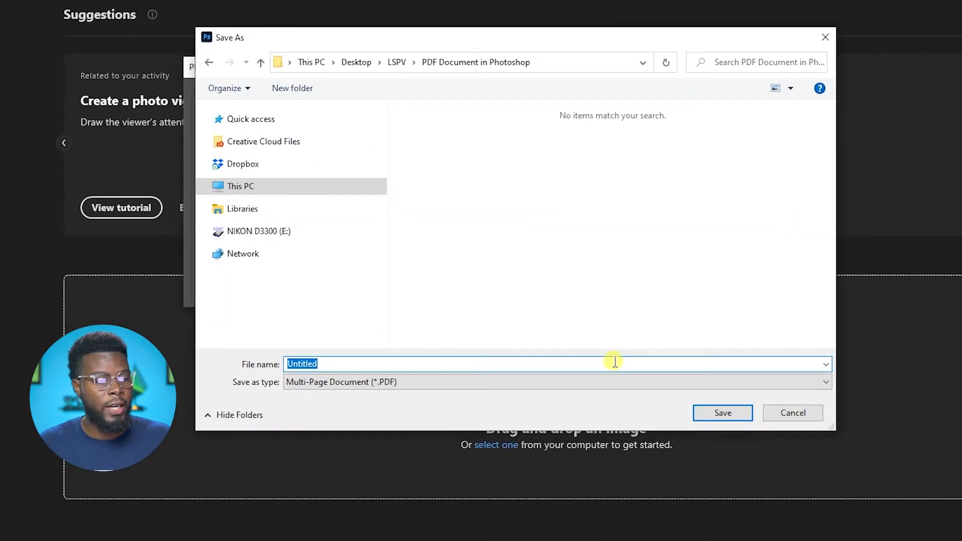
type("LSPV")
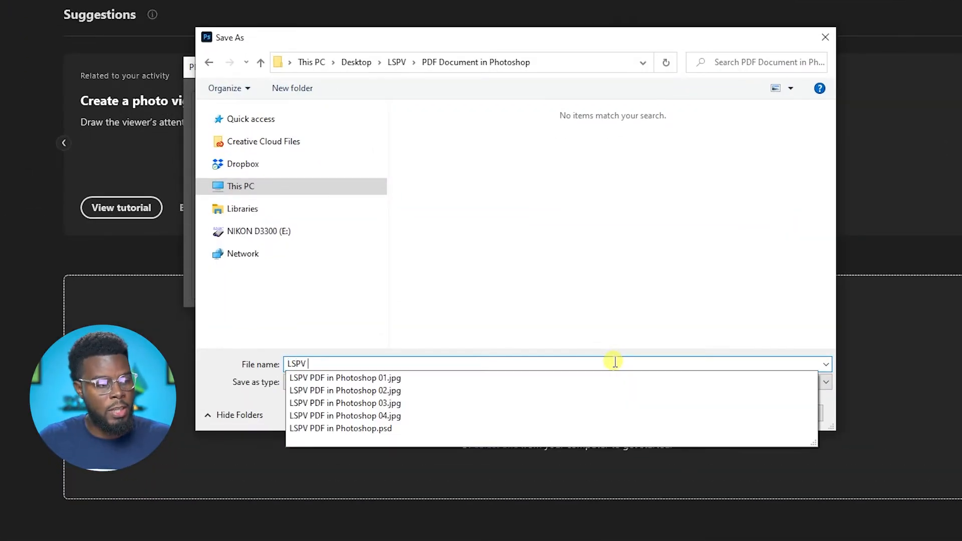
type("PDF in Photoshop")
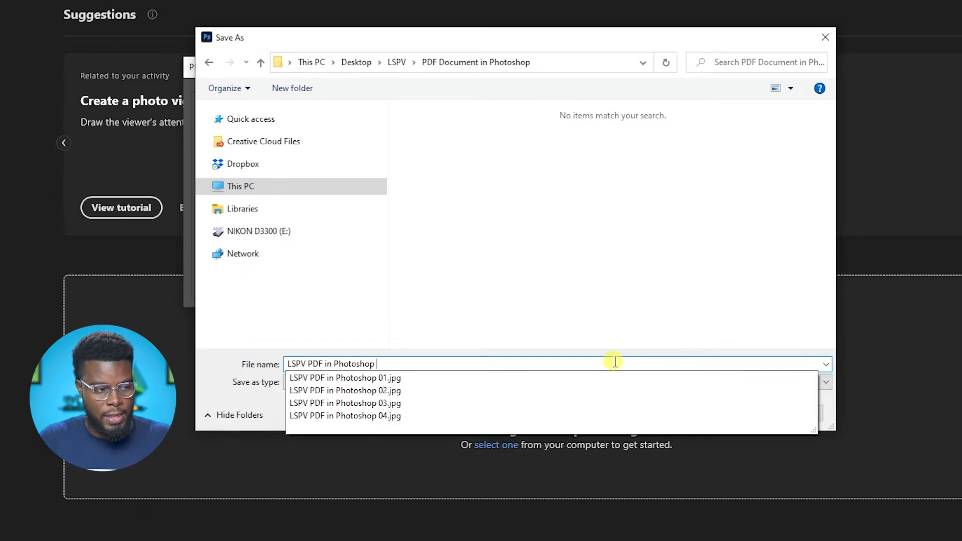
type("Full Document")
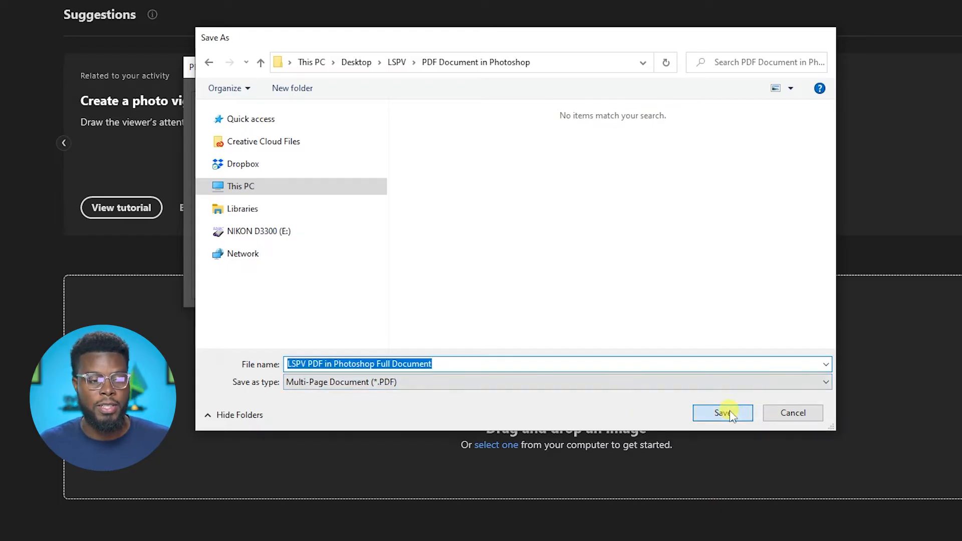
Step: Save the PDF with Compression checked and open it in Acrobat as four pages
left_click(722, 412)
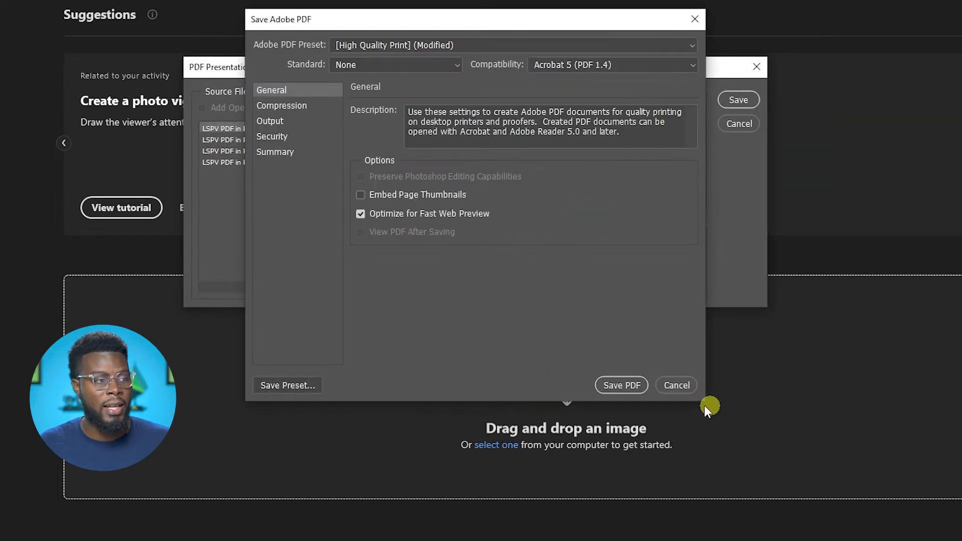
mouse_move(313, 118)
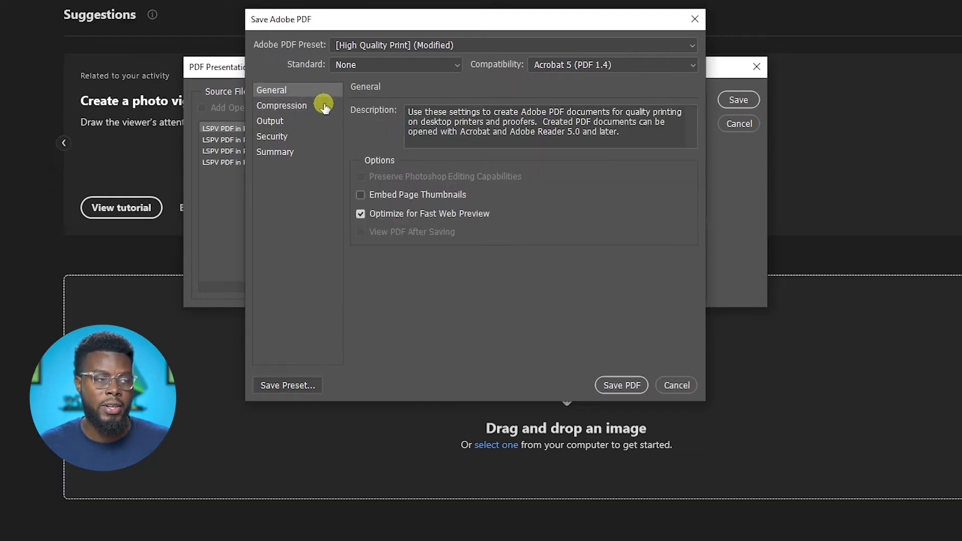
left_click(281, 105)
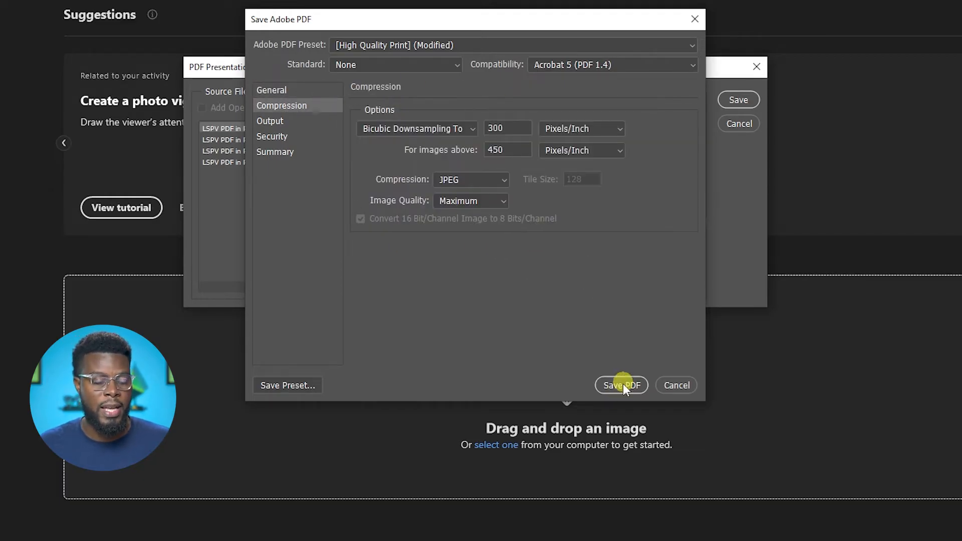
left_click(621, 384)
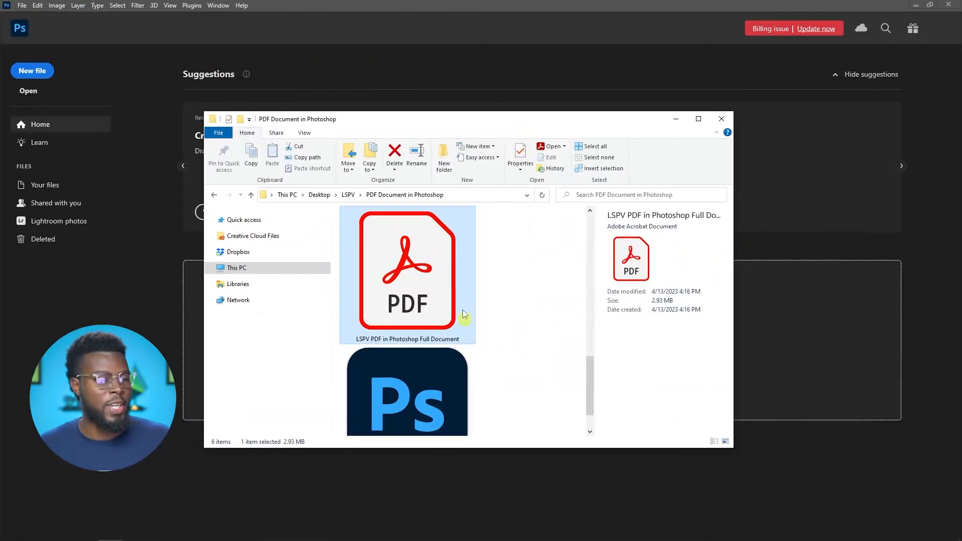
double_click(406, 269)
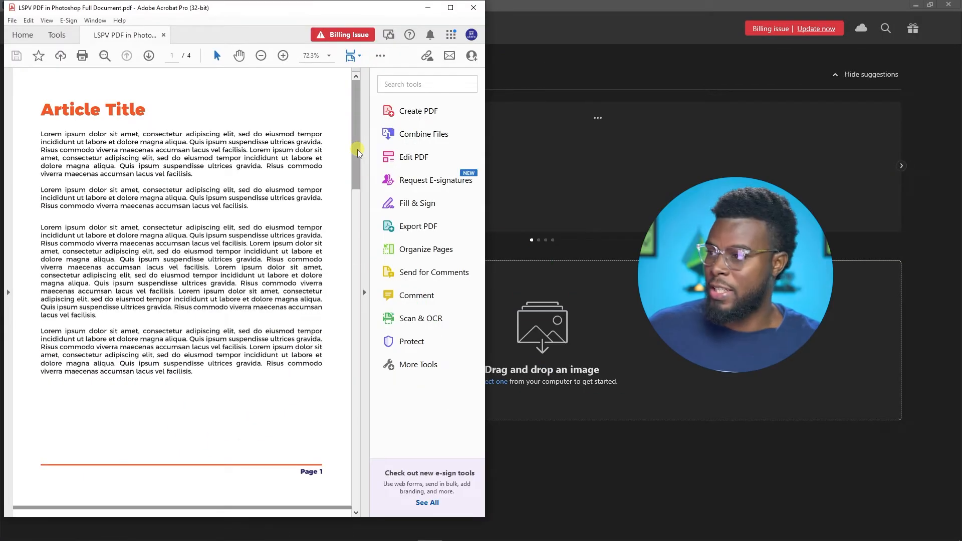